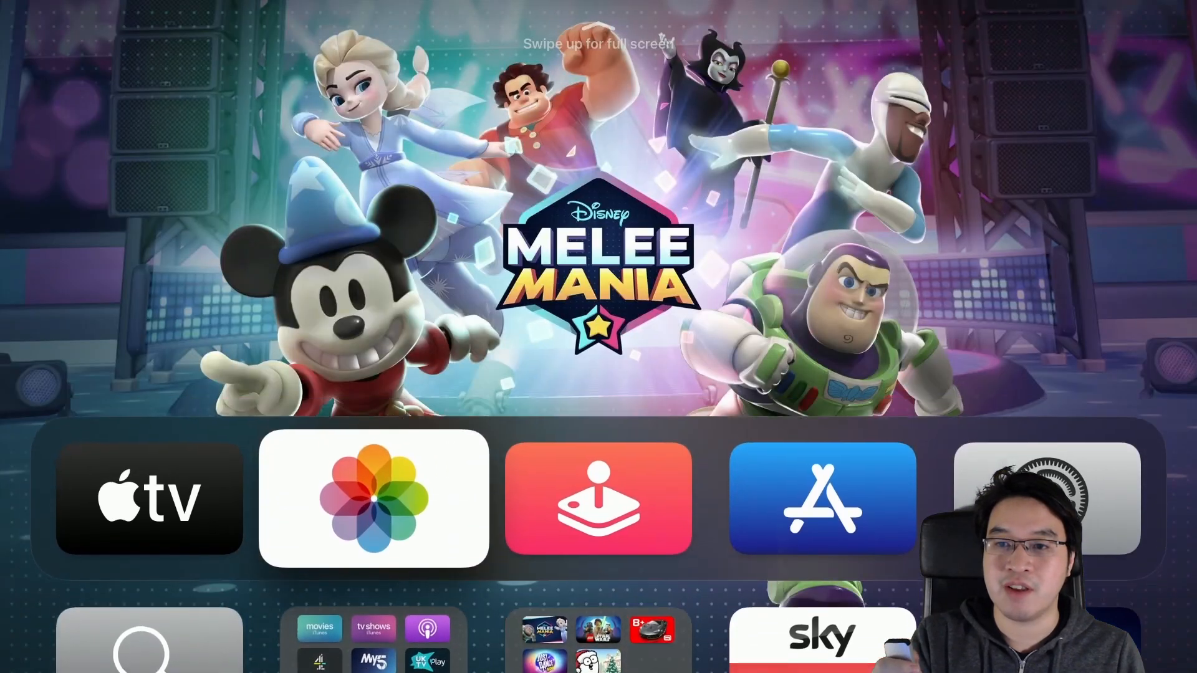
- Open the App Store, glance at purchased apps, then reach the Search page
left_click(821, 500)
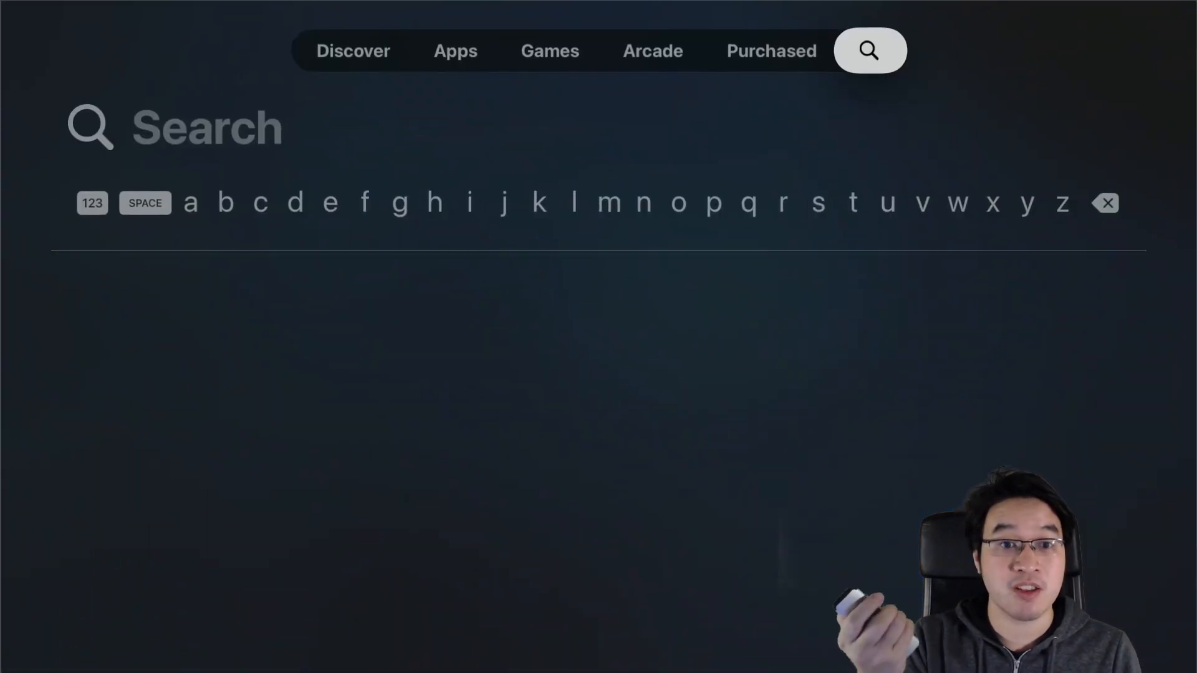
left_click(770, 51)
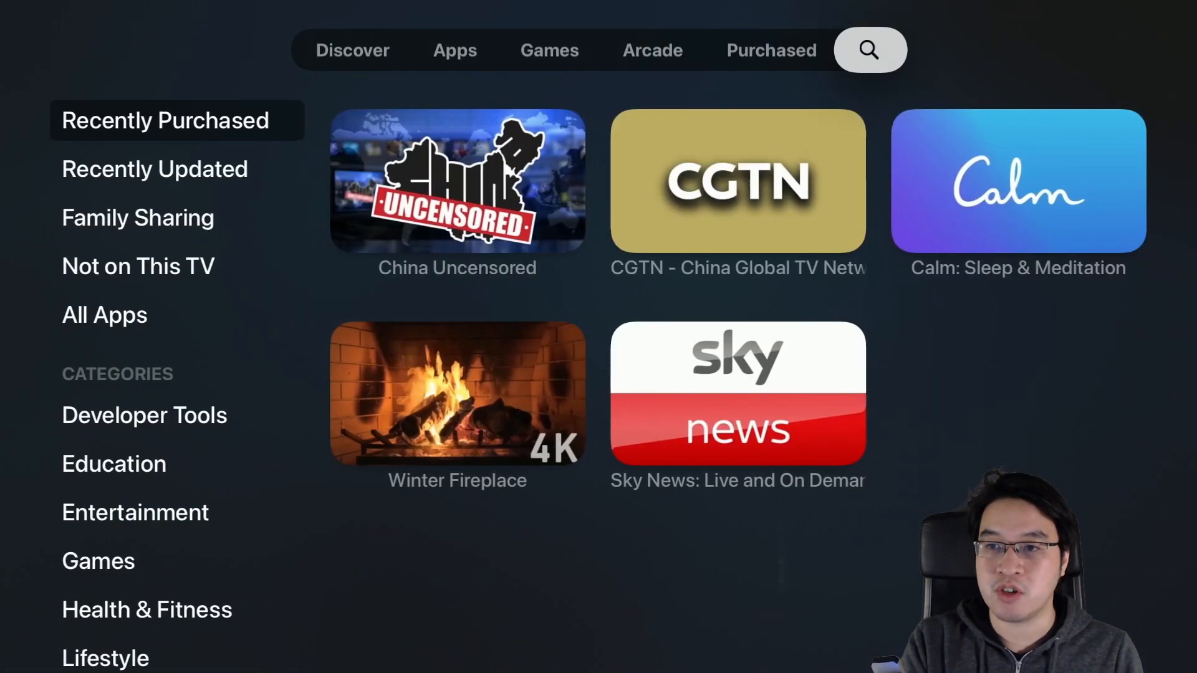
left_click(870, 50)
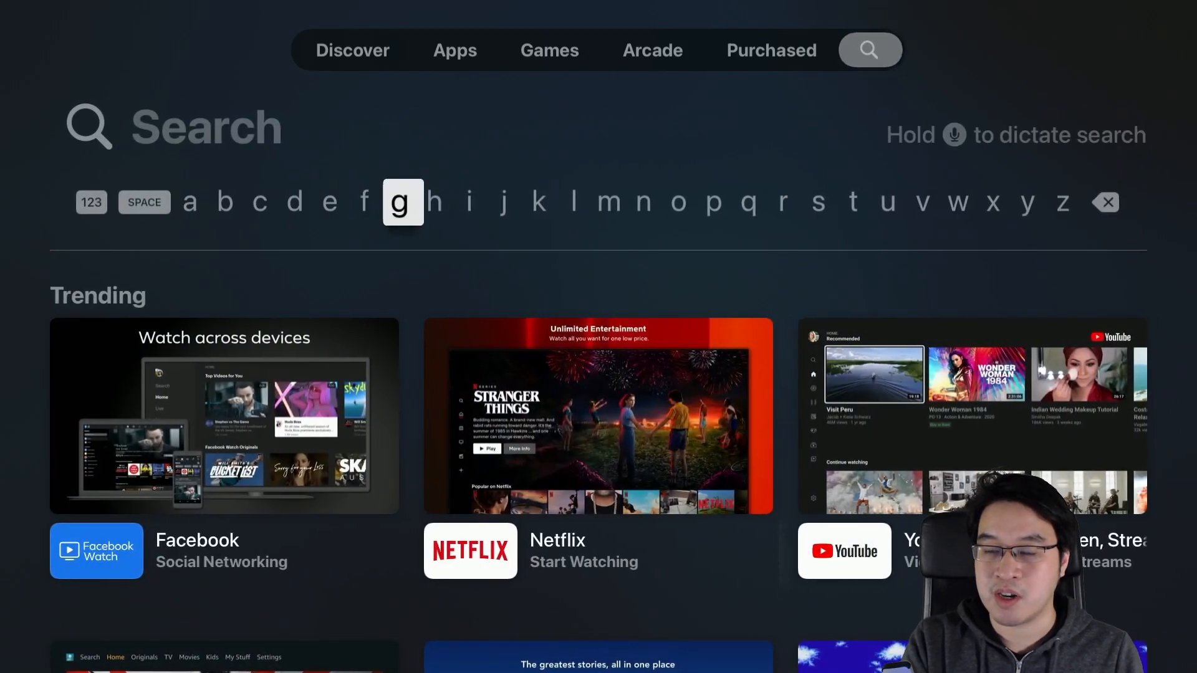
mouse_move(539, 201)
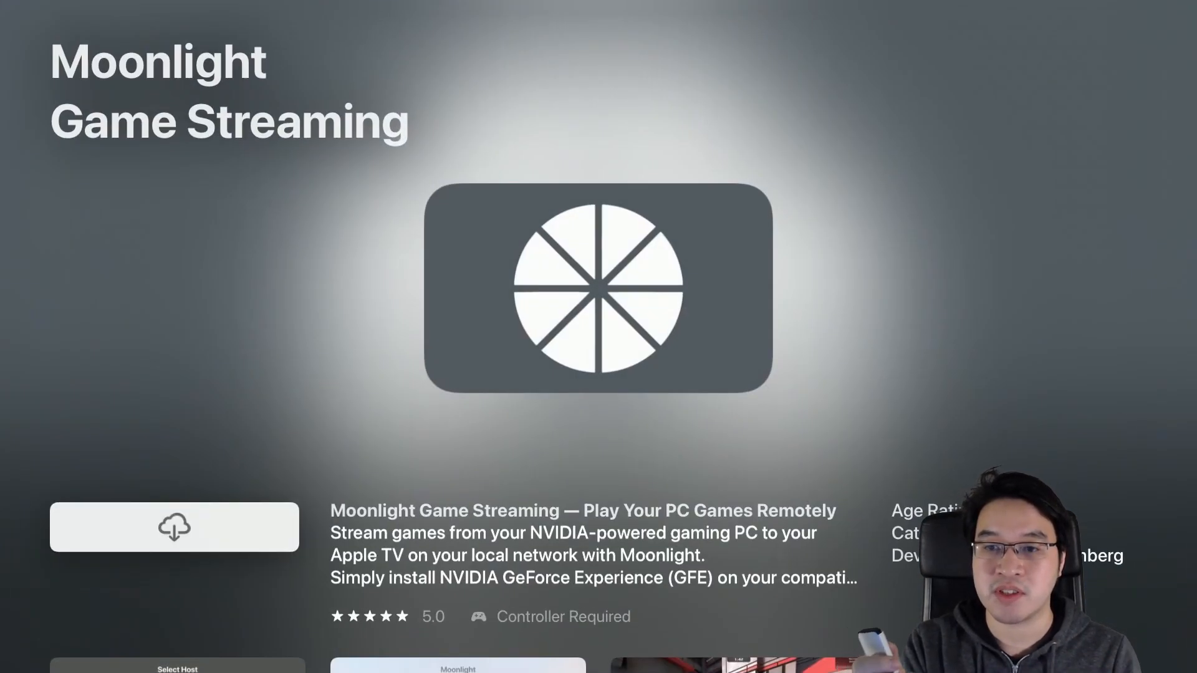
left_click(173, 527)
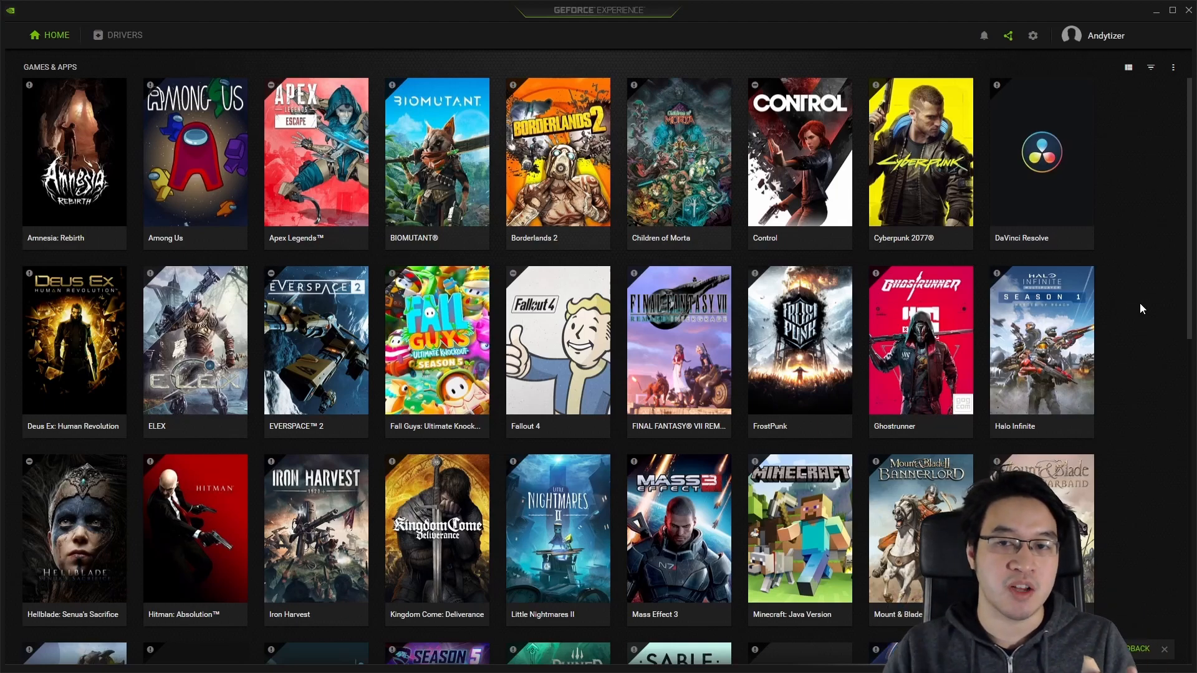
mouse_move(1033, 36)
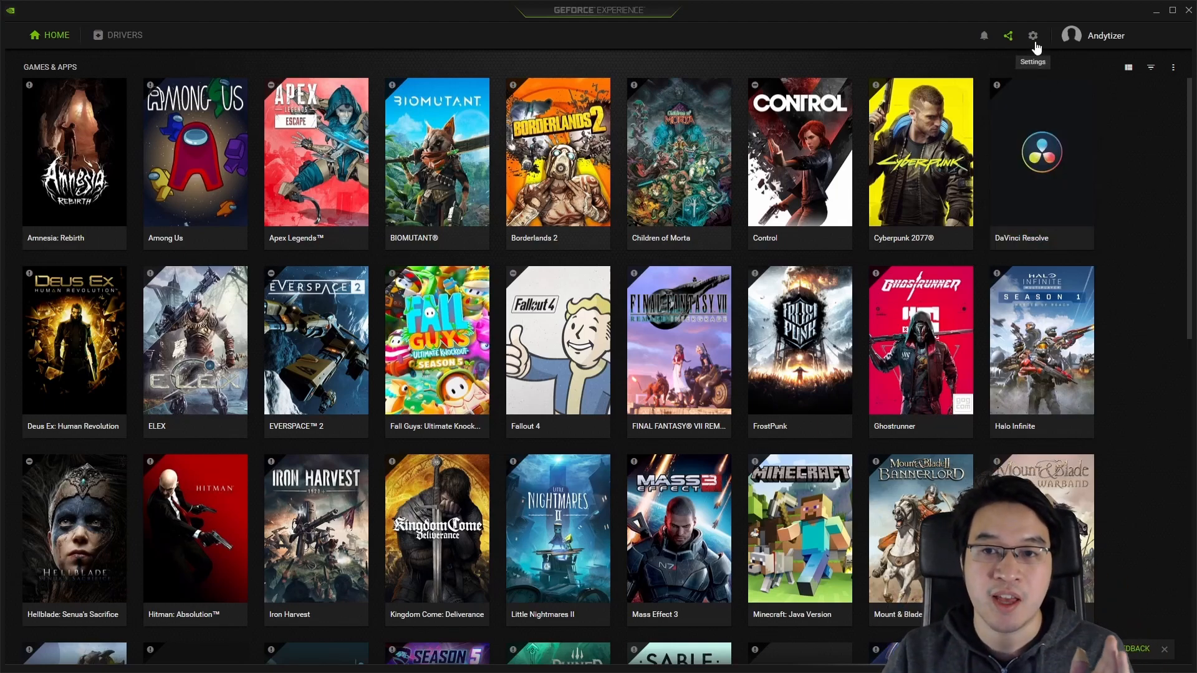
- Open GeForce Experience settings on the SHIELD section with GameStream options
left_click(1032, 35)
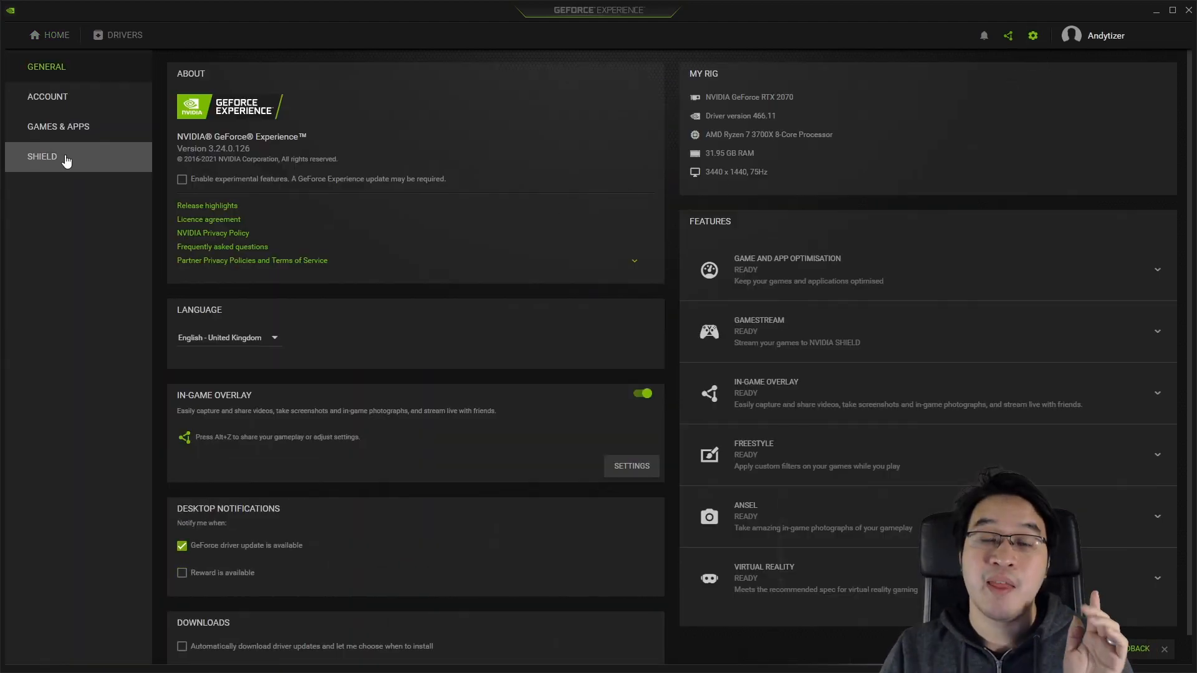
left_click(42, 157)
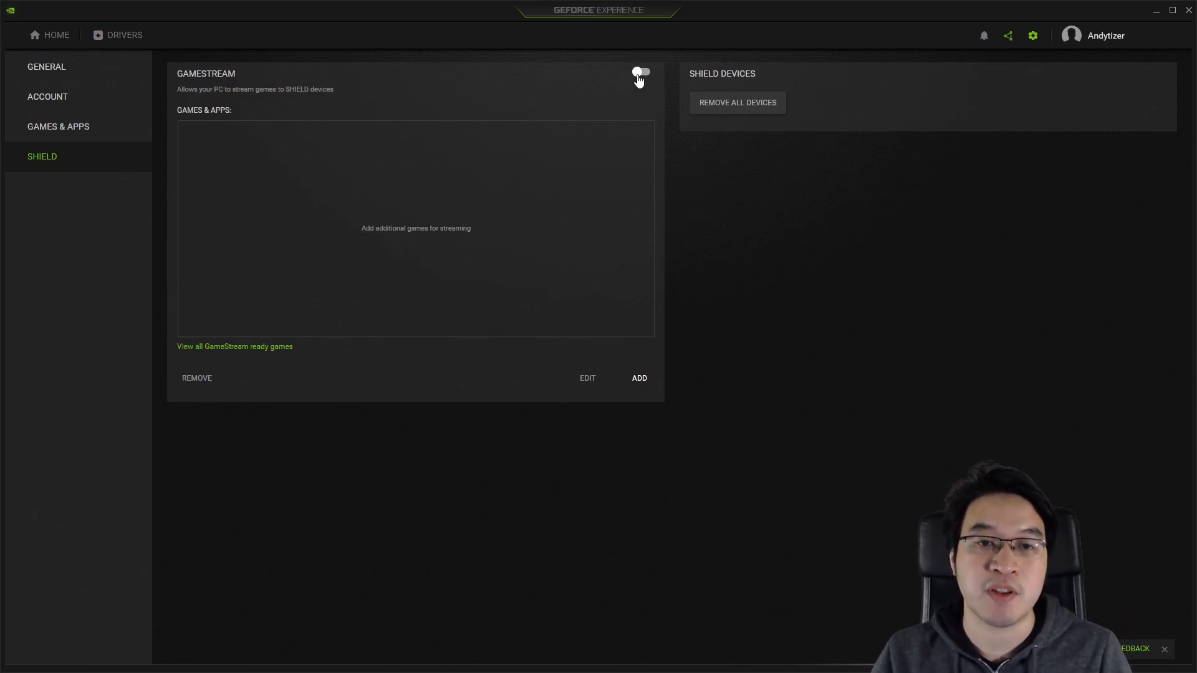
left_click(642, 71)
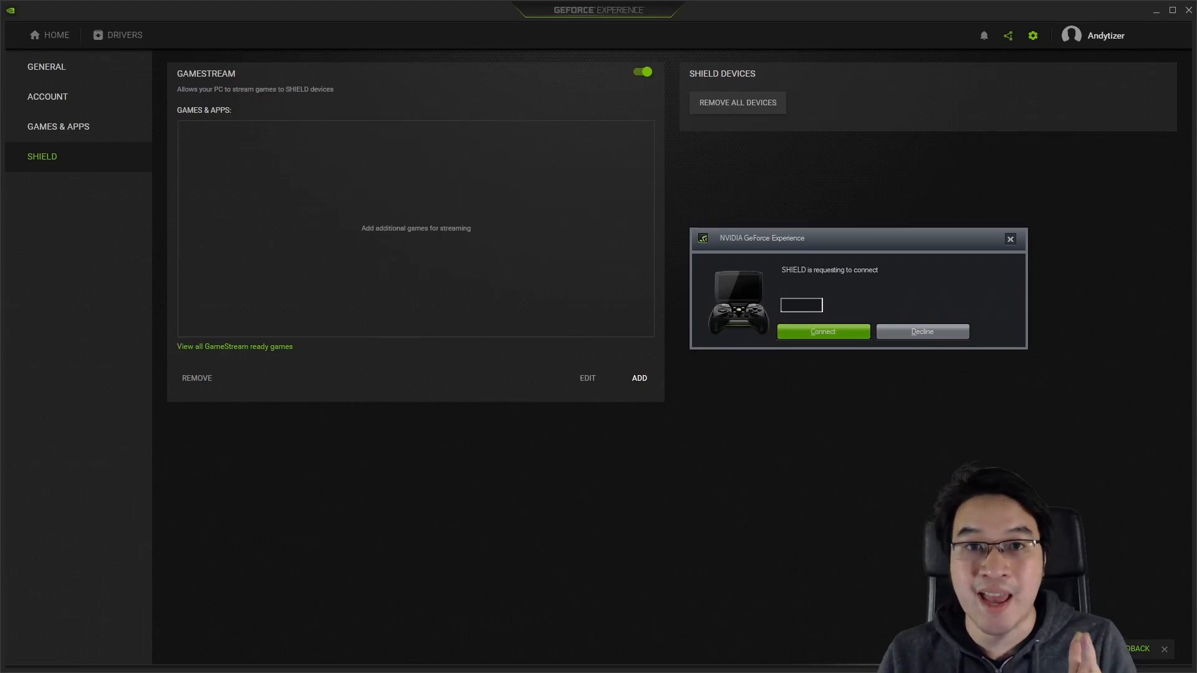
left_click(801, 305)
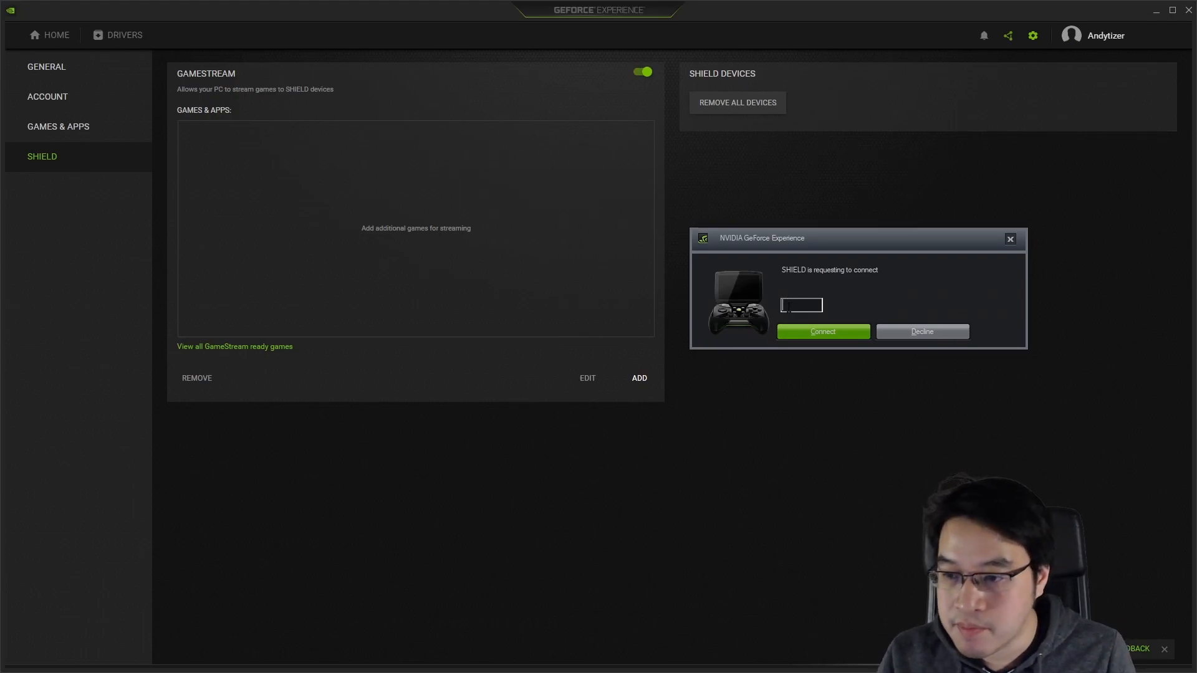
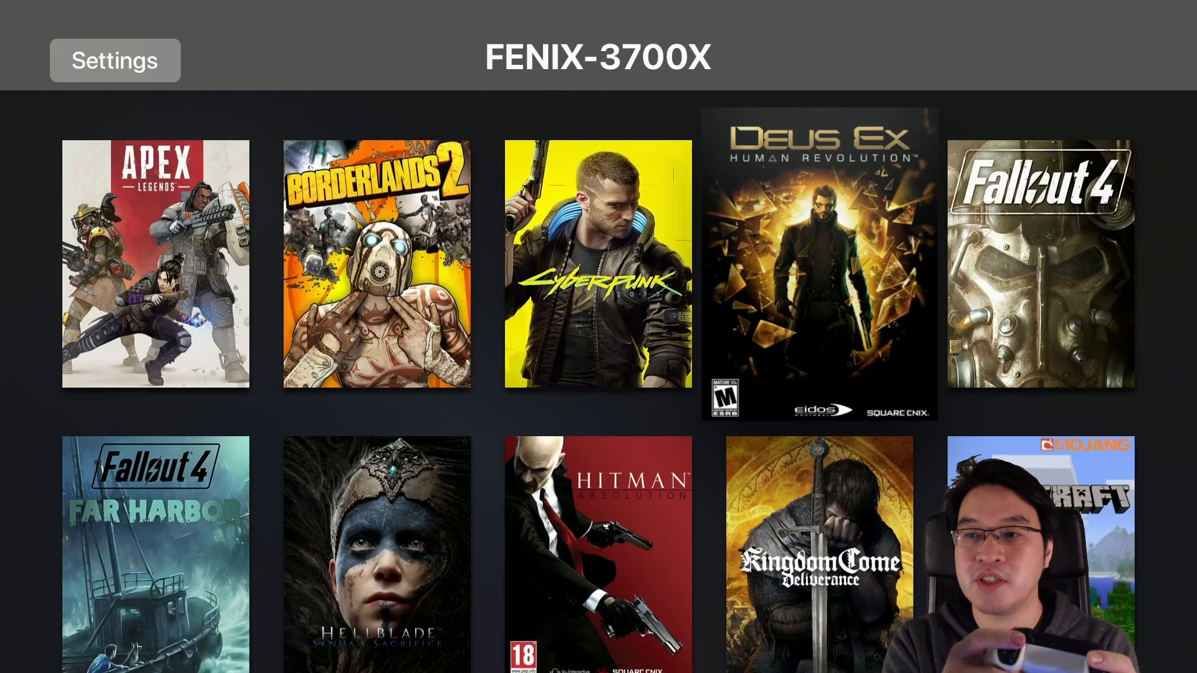
- Browse the FENIX-3700X game grid and launch Cyberpunk 2077
scroll("down", 3)
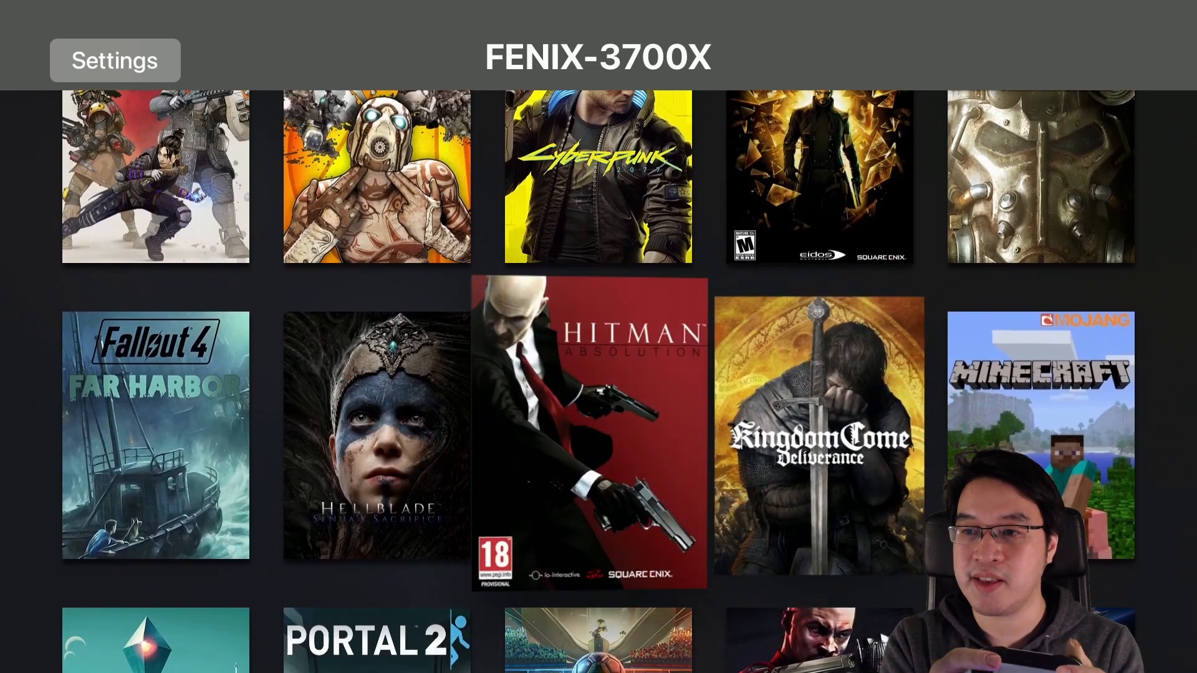
scroll("up", 3)
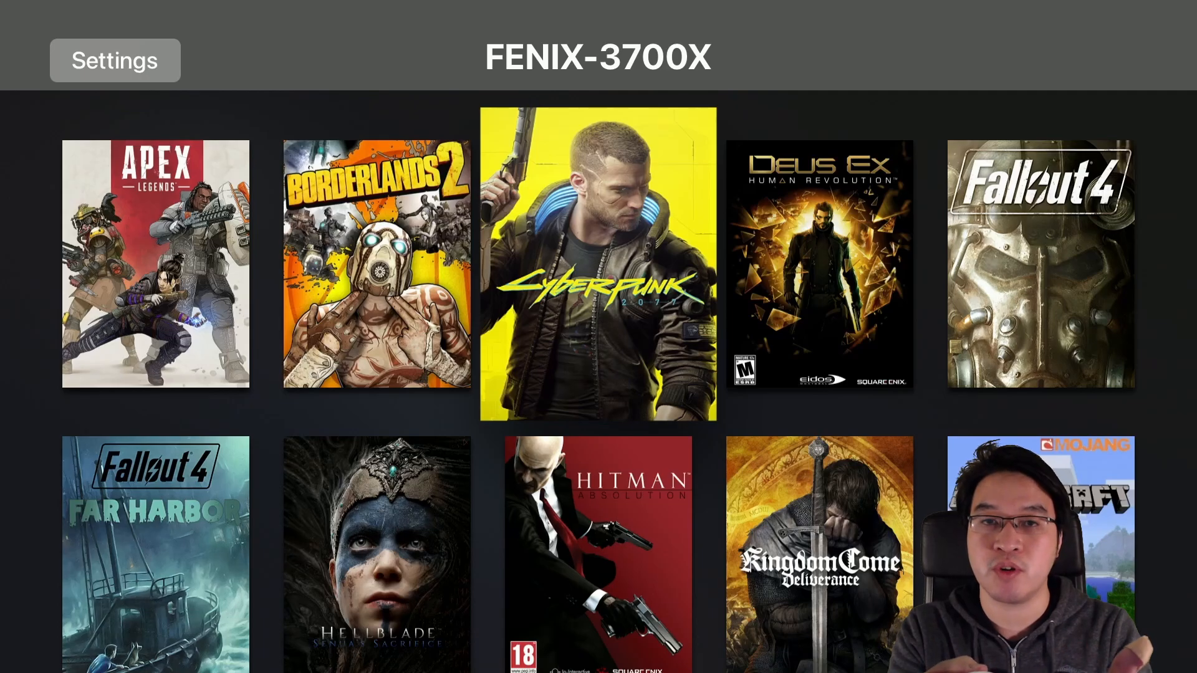
left_click(598, 268)
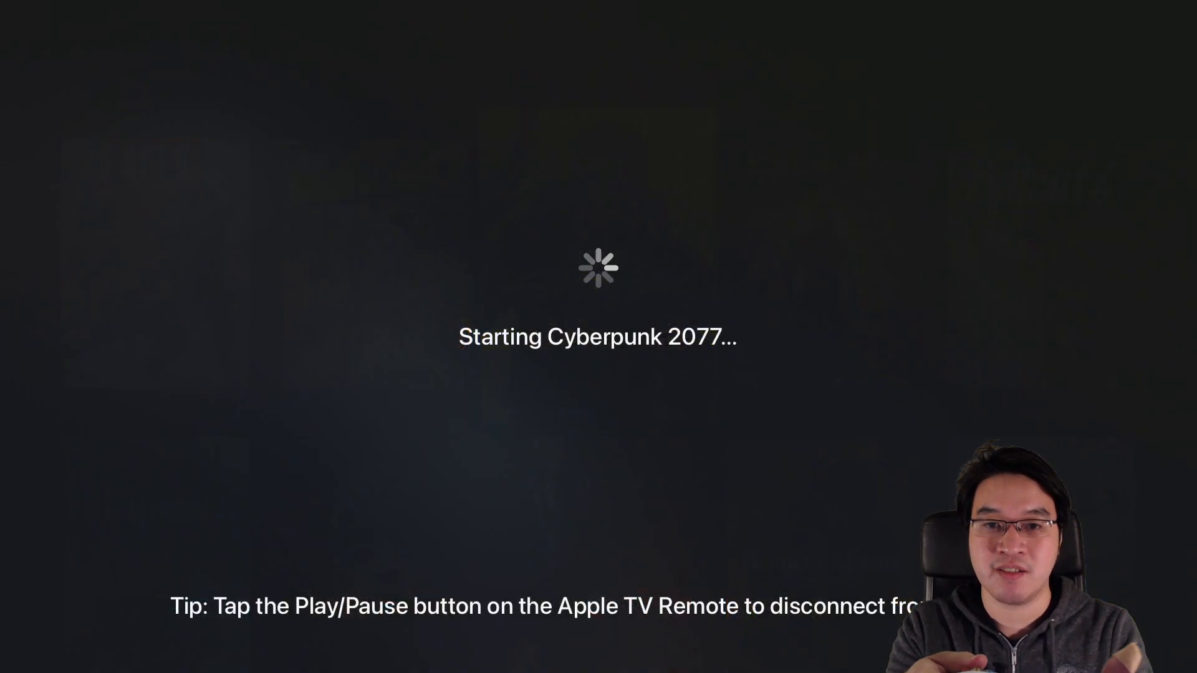